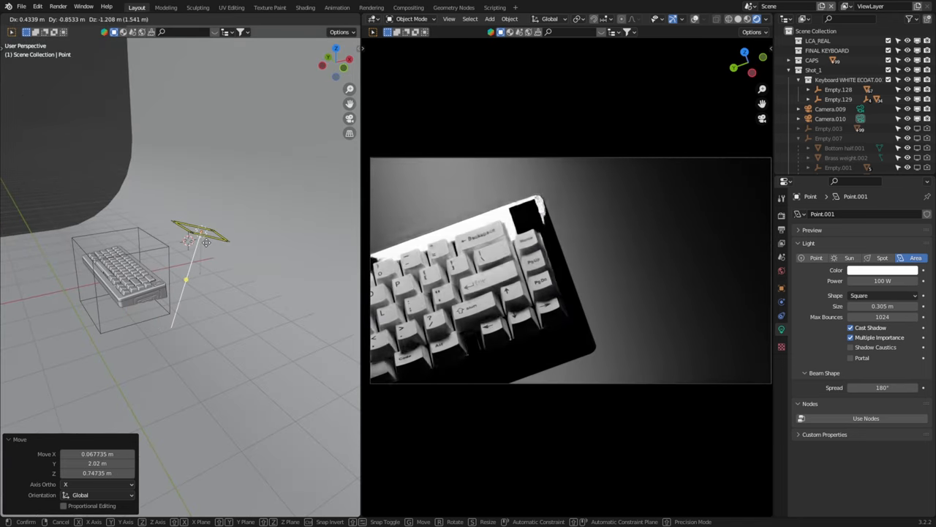
# Step: Move the area light up so it sits above the keyboard model
pyautogui.moveTo(205, 234); pyautogui.dragTo(216, 193)
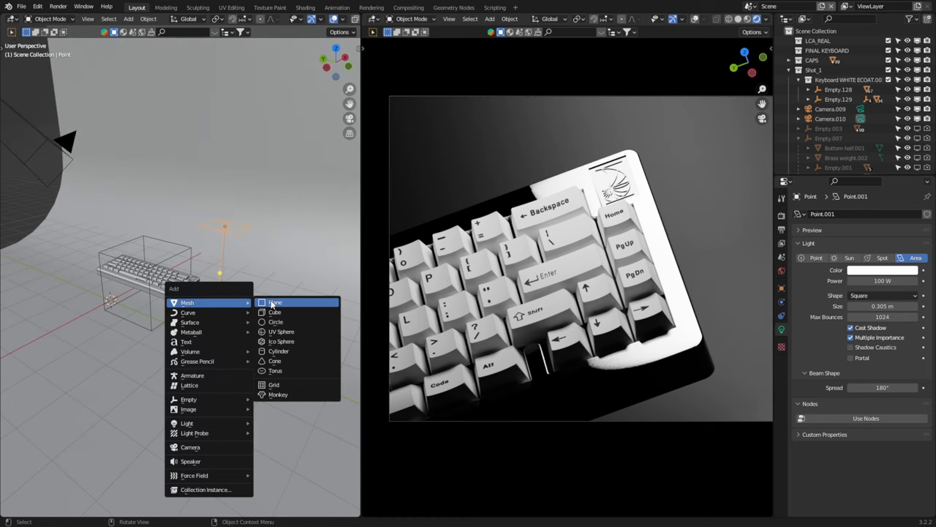
# Step: Add a Plane mesh at the area light's location
pyautogui.click(275, 301)
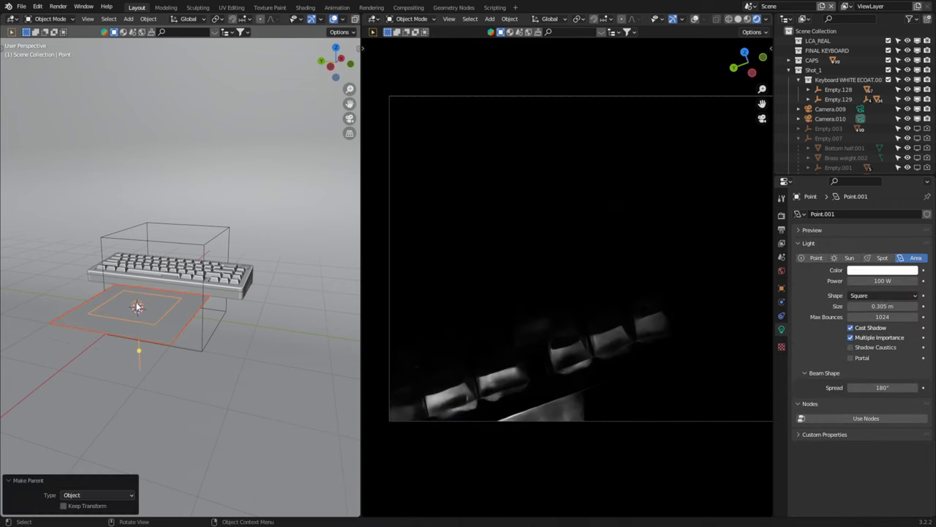
# Step: Parent the area light to the plane as its child object
pyautogui.click(303, 7)
pyautogui.write('tr')
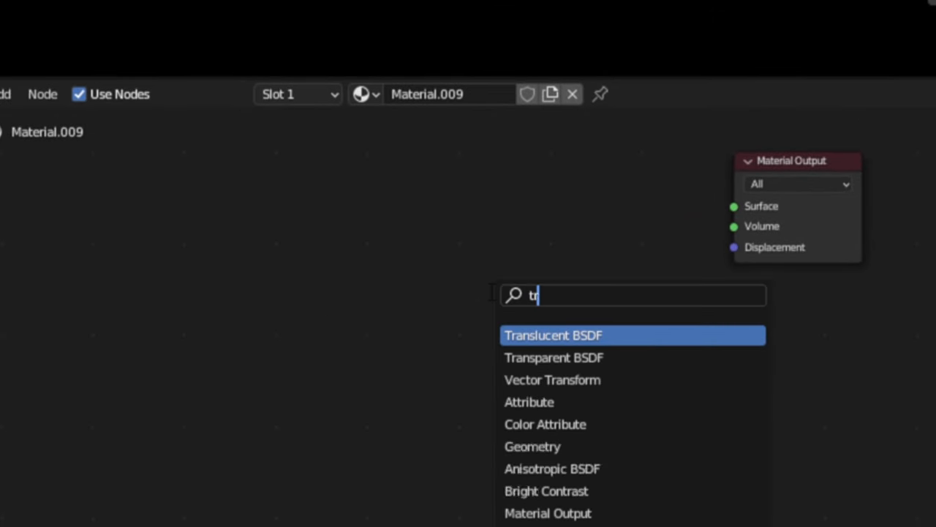
# Step: Add a Translucent BSDF shader to the plane's material and raise the softbox above the keyboard
pyautogui.click(568, 334)
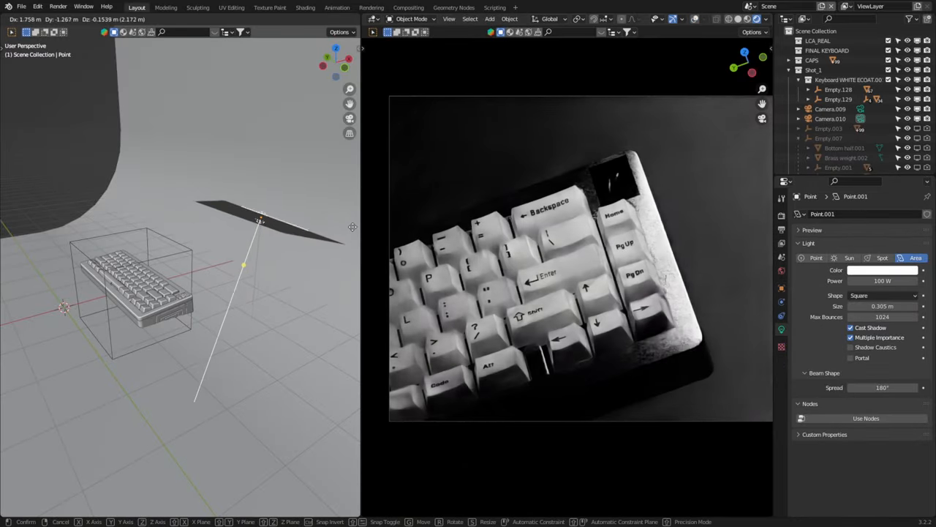
pyautogui.moveTo(261, 220); pyautogui.dragTo(261, 250)
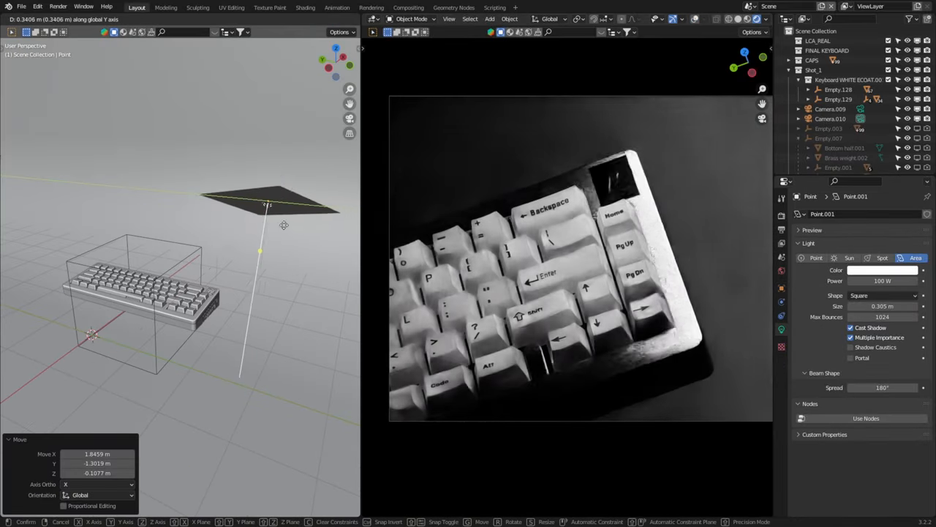